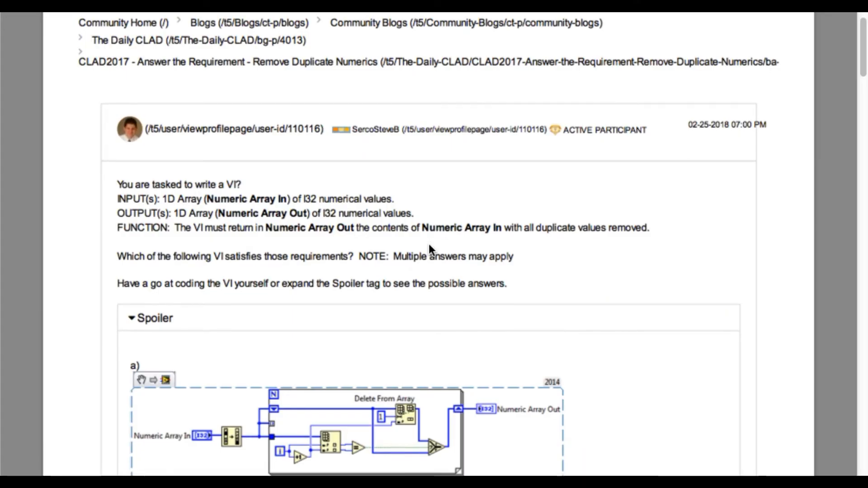
scroll(down, 3)
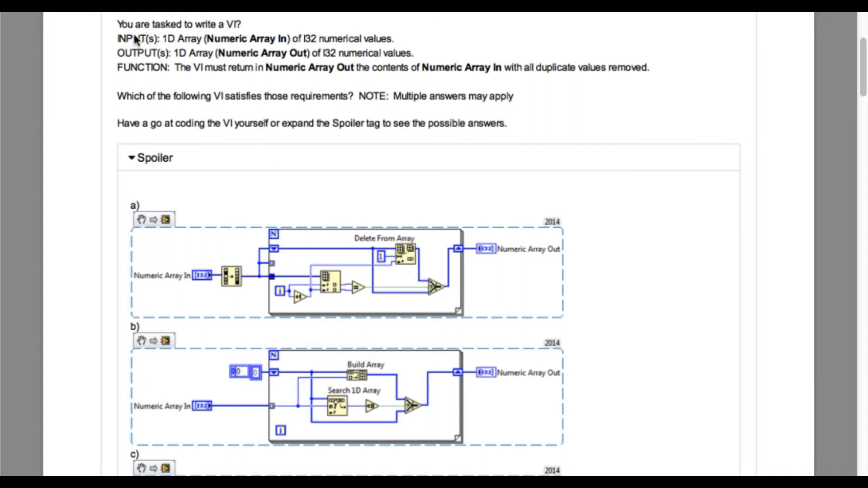
mouse_move(116, 43)
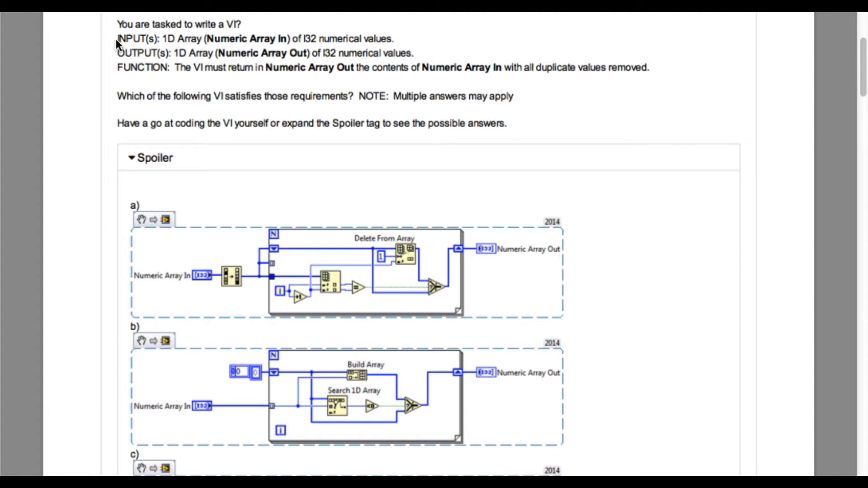
mouse_move(82, 151)
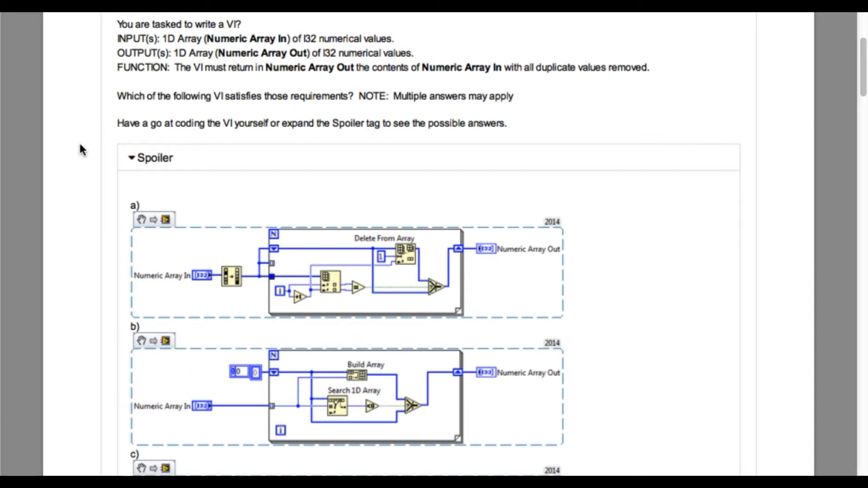
scroll(down, 3)
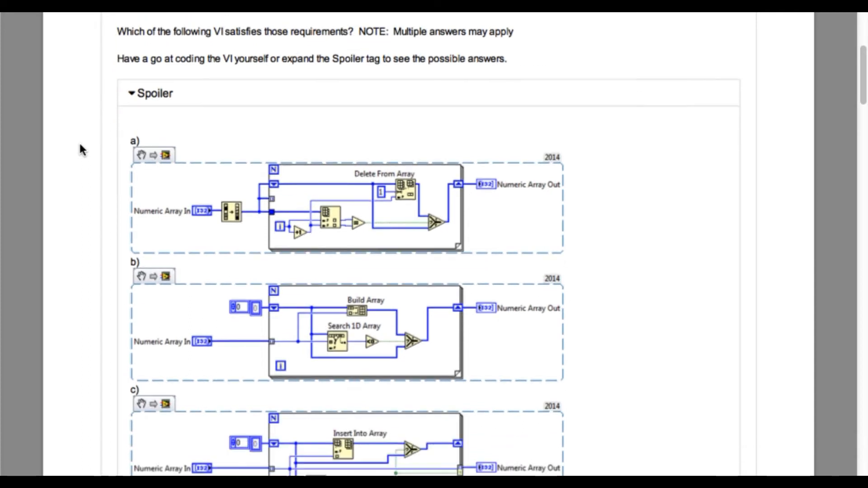
scroll(down, 3)
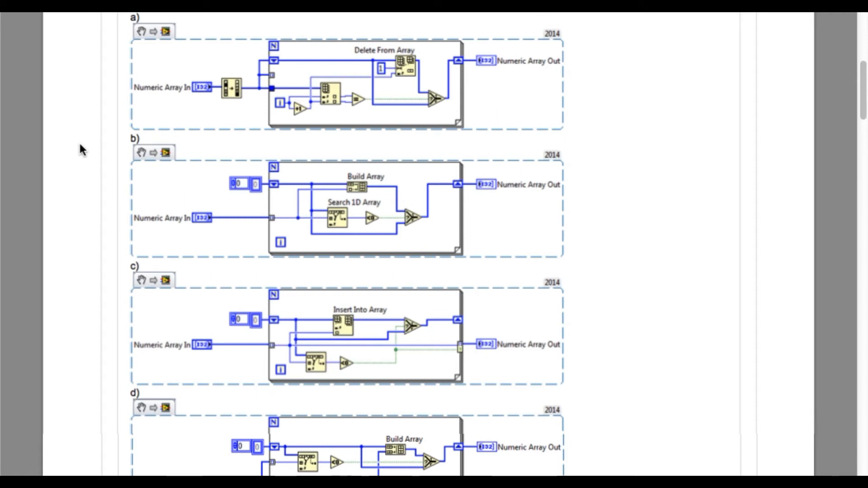
scroll(down, 3)
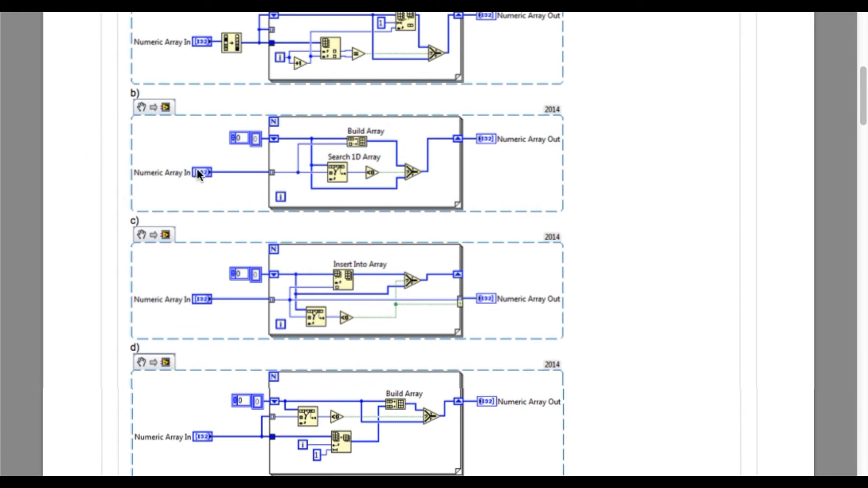
mouse_move(343, 186)
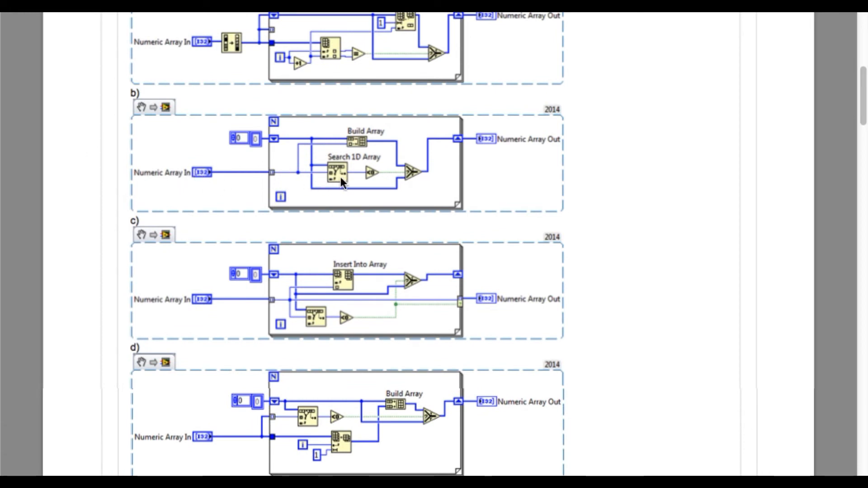
mouse_move(360, 175)
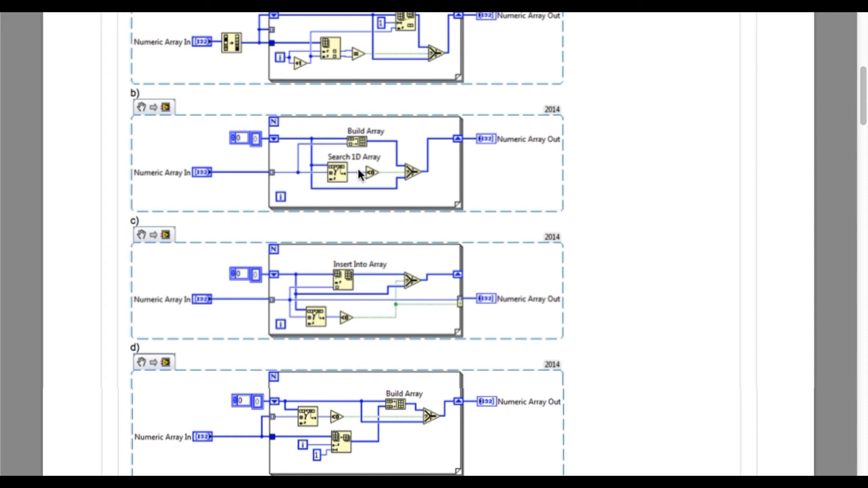
mouse_move(375, 174)
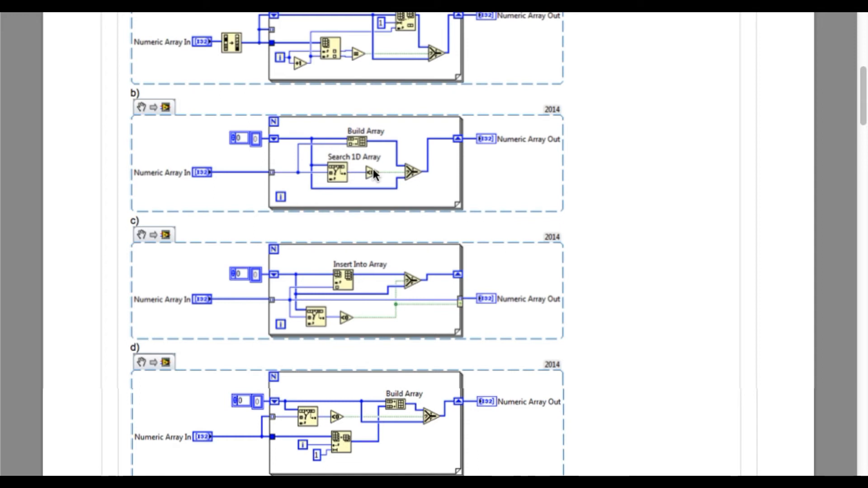
mouse_move(305, 172)
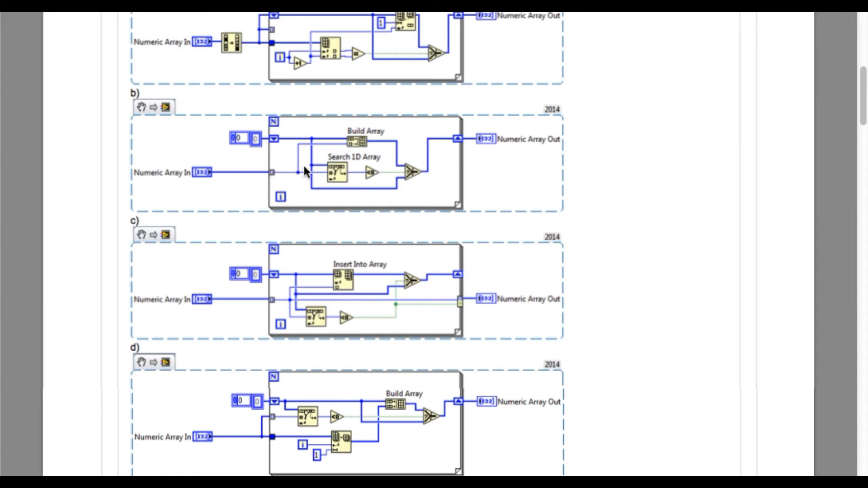
mouse_move(308, 171)
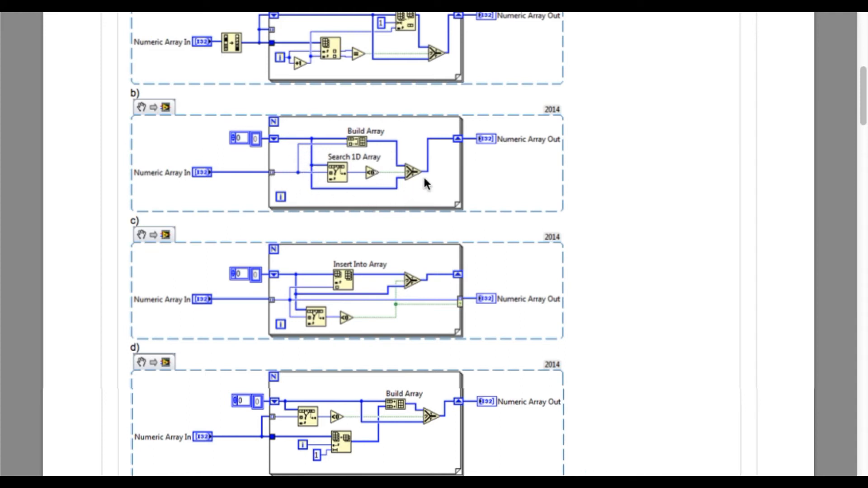
mouse_move(479, 158)
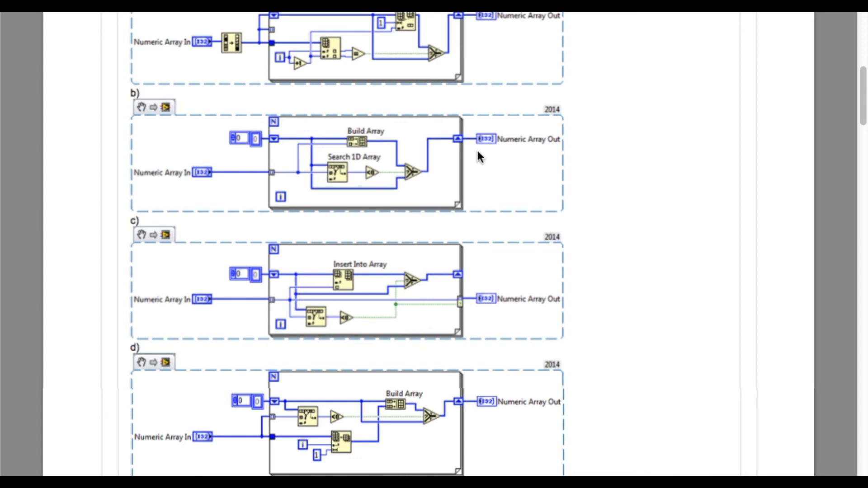
scroll(down, 3)
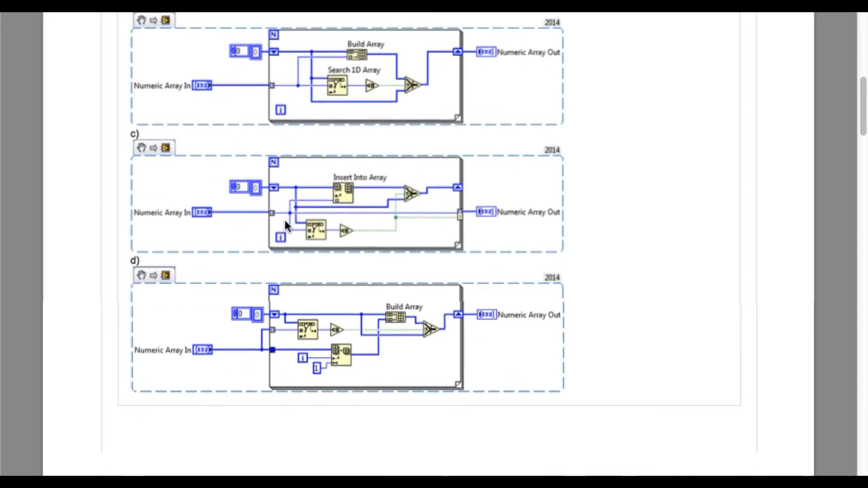
mouse_move(287, 209)
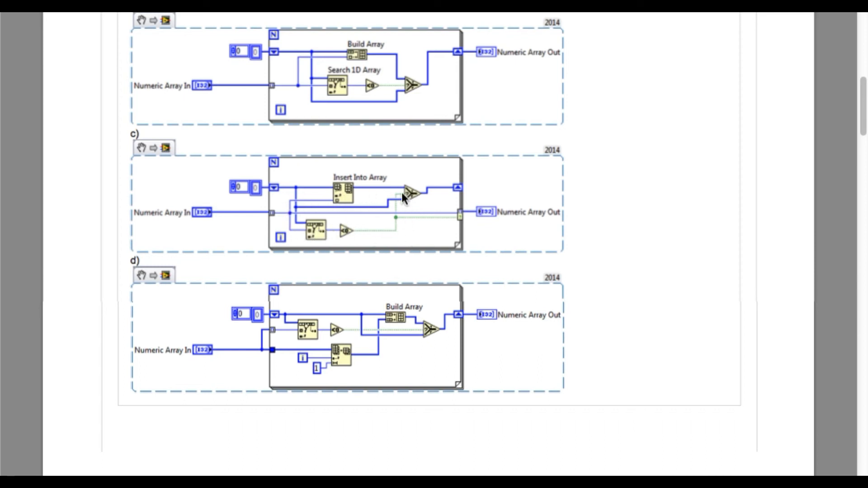
mouse_move(415, 191)
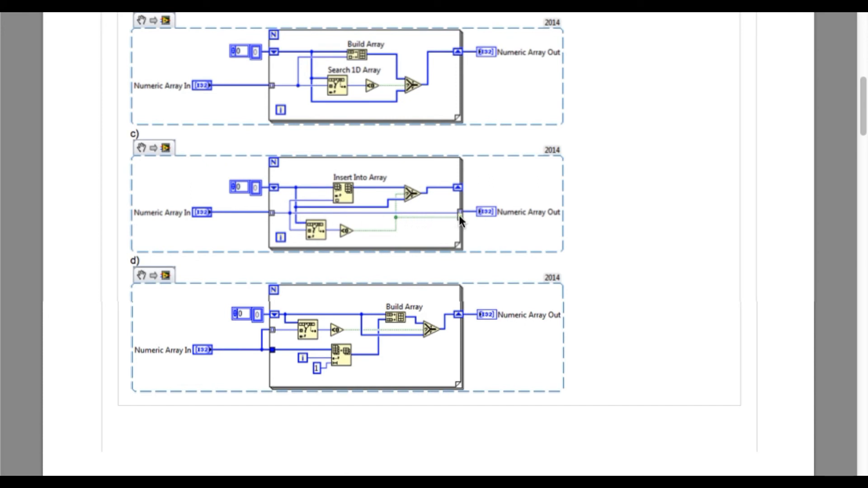
mouse_move(456, 215)
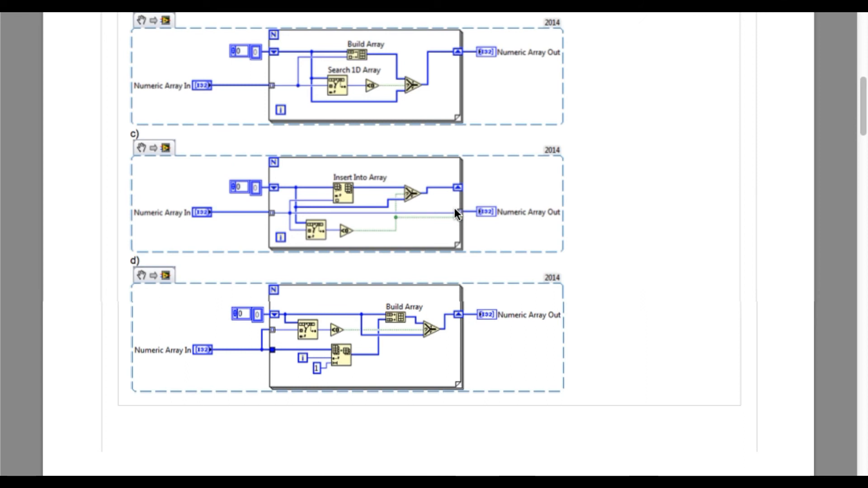
mouse_move(409, 238)
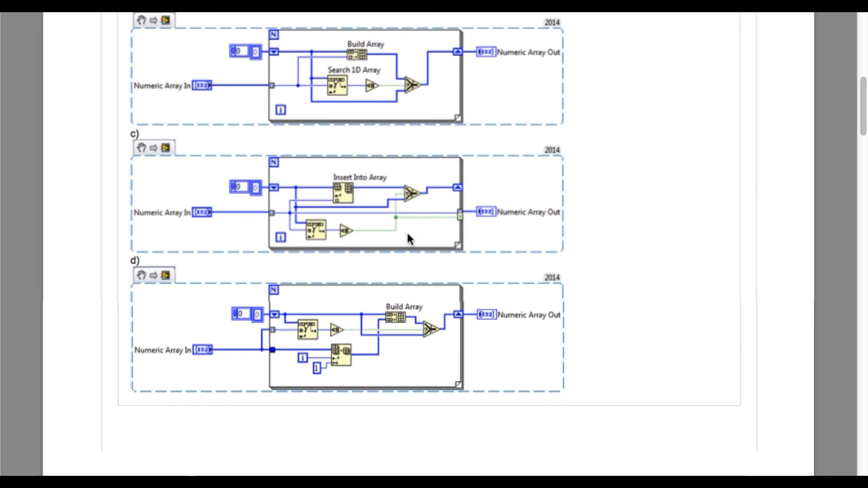
scroll(down, 3)
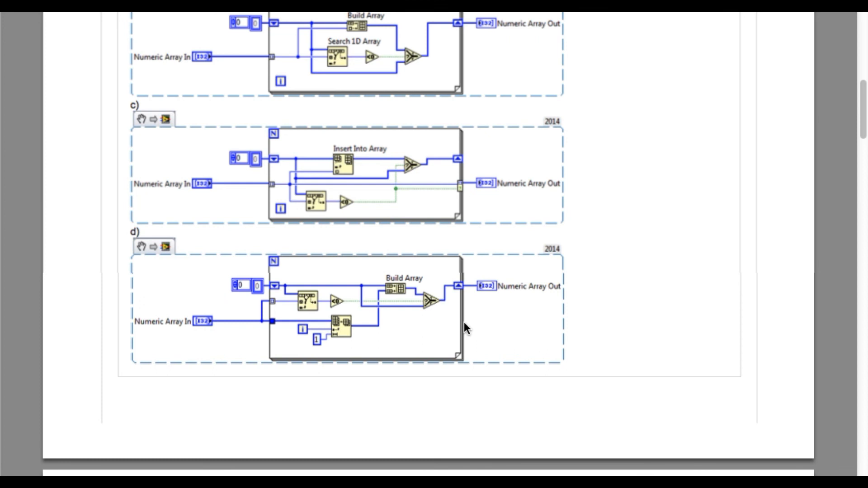
scroll(down, 3)
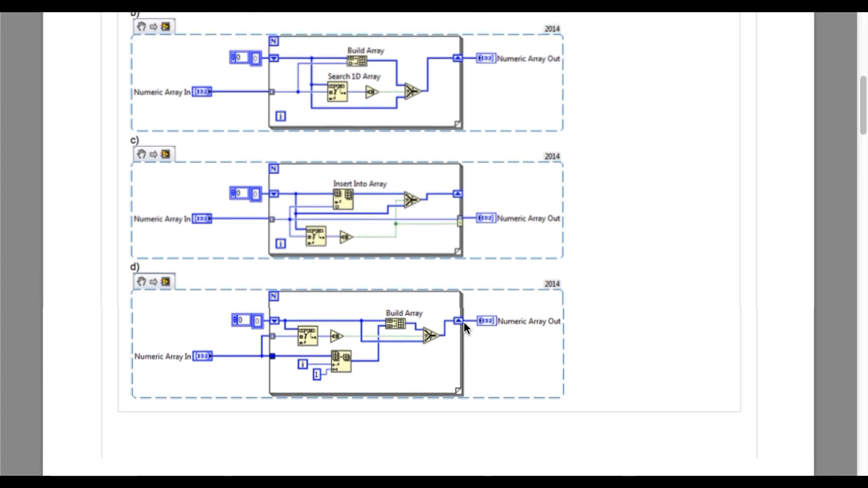